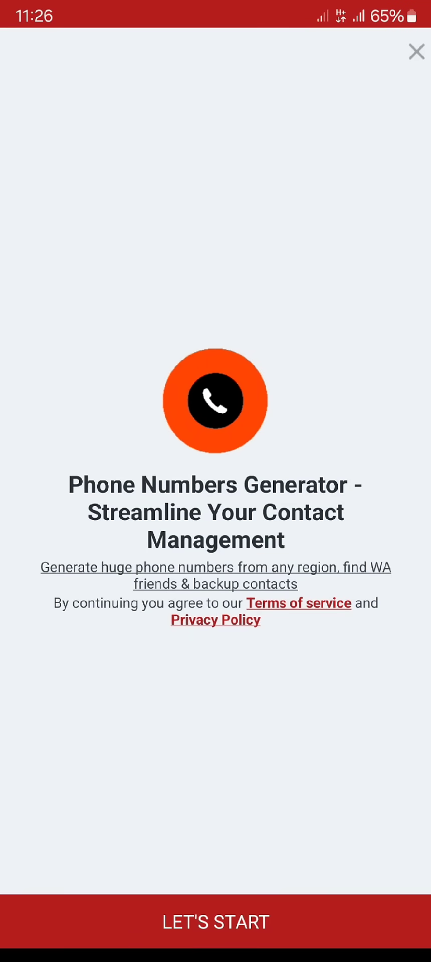
Step: Leave the welcome screen via LET'S START to reach the app's main menu
left_click(215, 922)
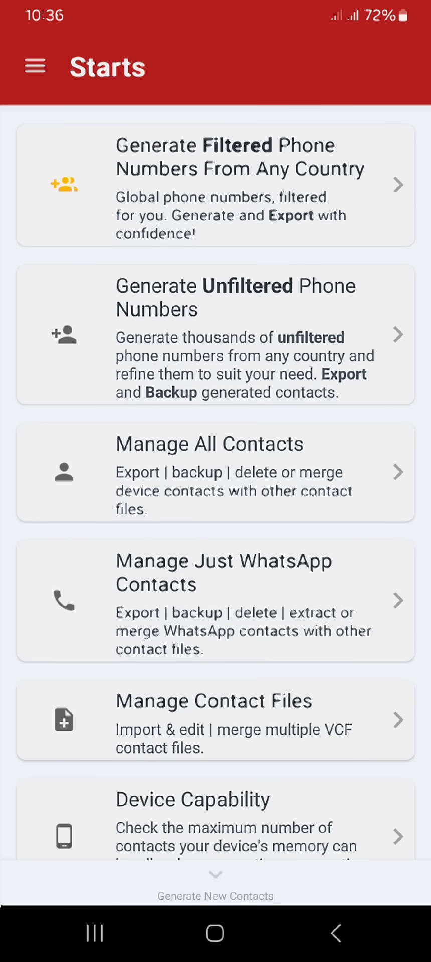
mouse_move(362, 217)
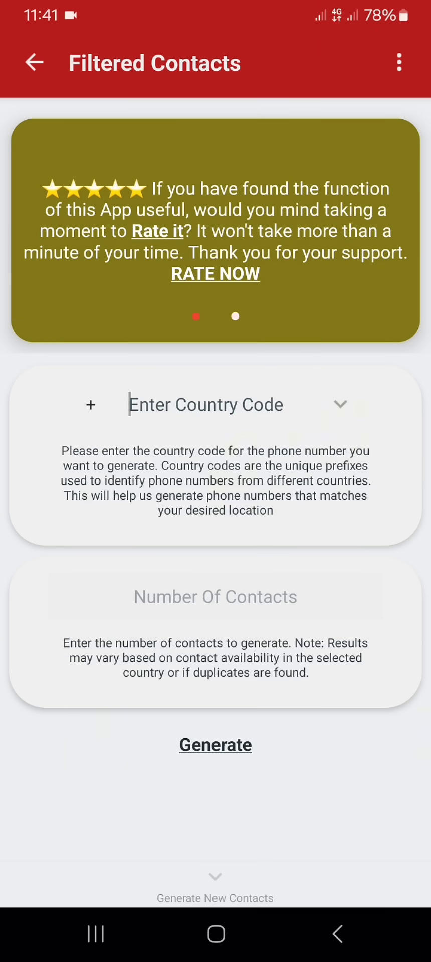
Step: Generate 200000 contacts for country United States, code +1
left_click(214, 404)
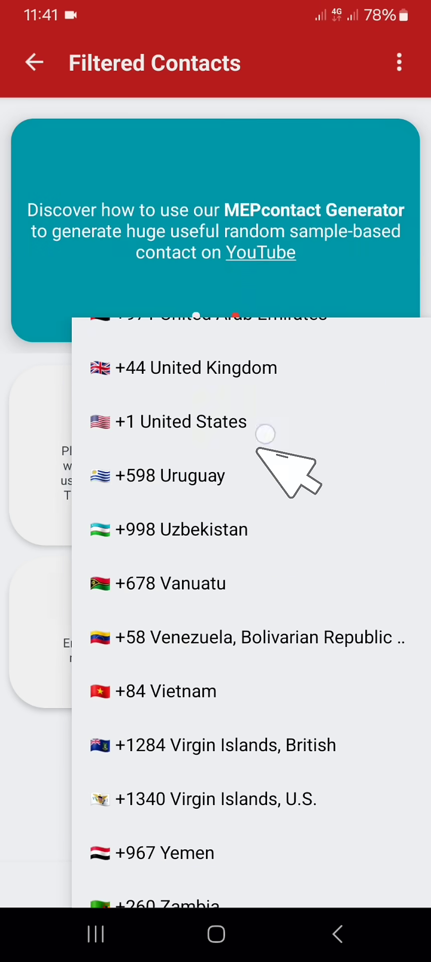
left_click(183, 422)
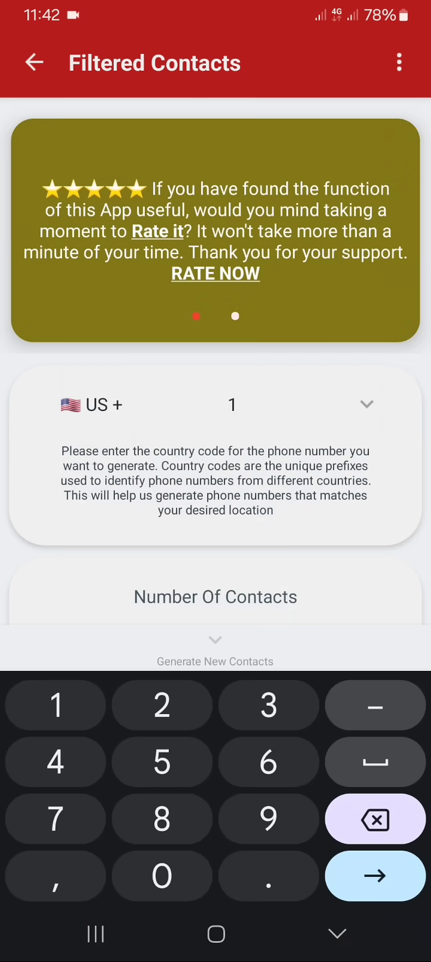
type("200000")
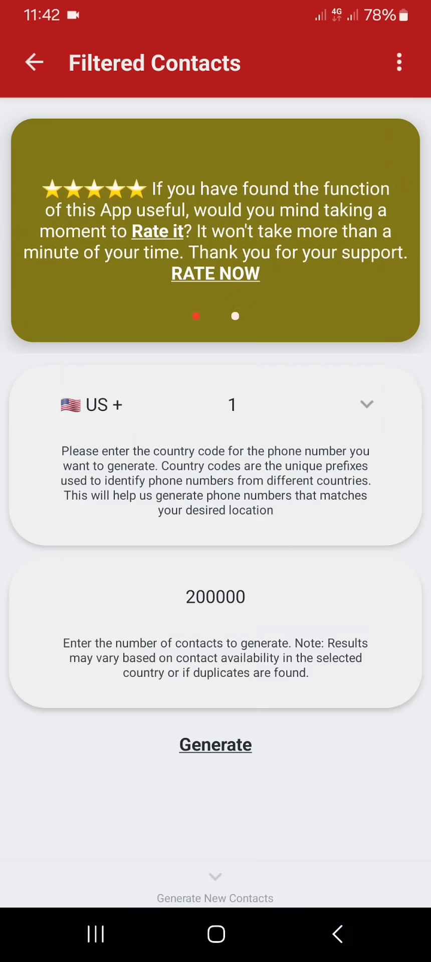
left_click(215, 745)
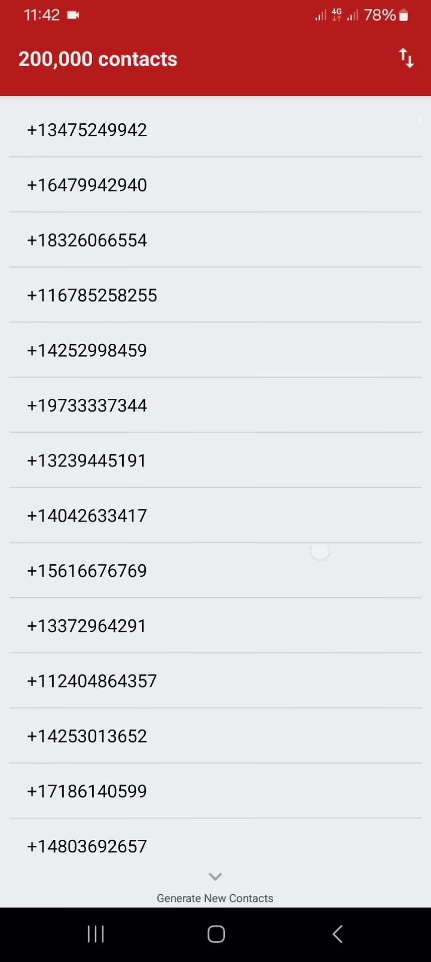
Step: Scroll through the generated list of 200,000 US numbers
scroll("down", 3)
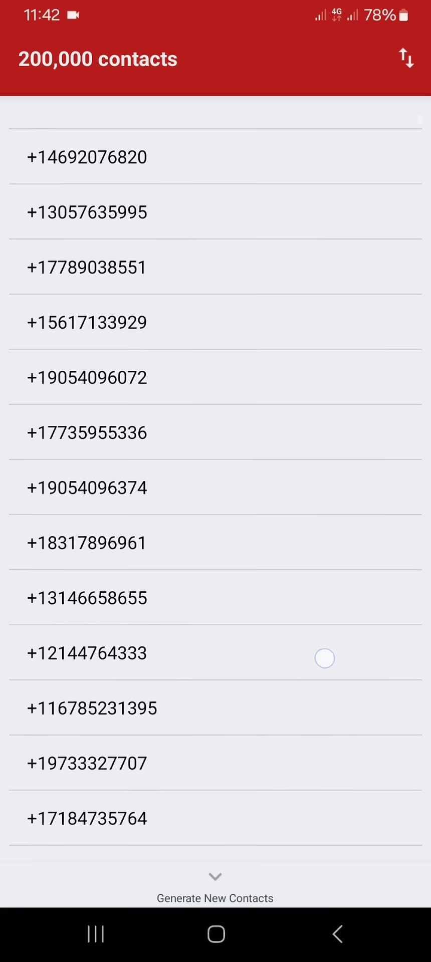
scroll("up", 3)
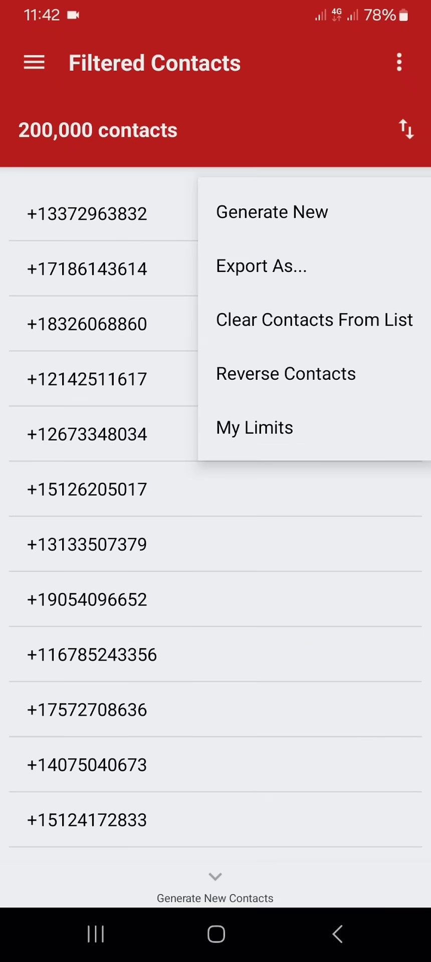
Step: Export the numbers to MEPcontact.vcf with storage access granted, and import it via Contacts just once
left_click(261, 266)
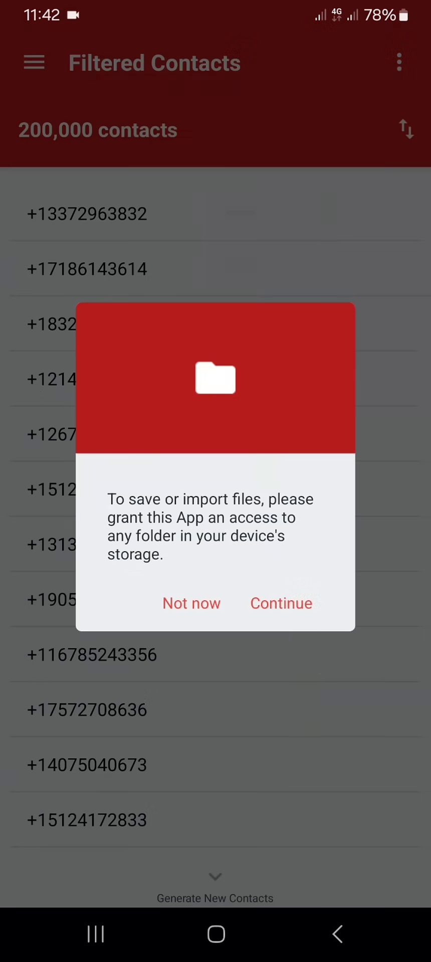
left_click(281, 604)
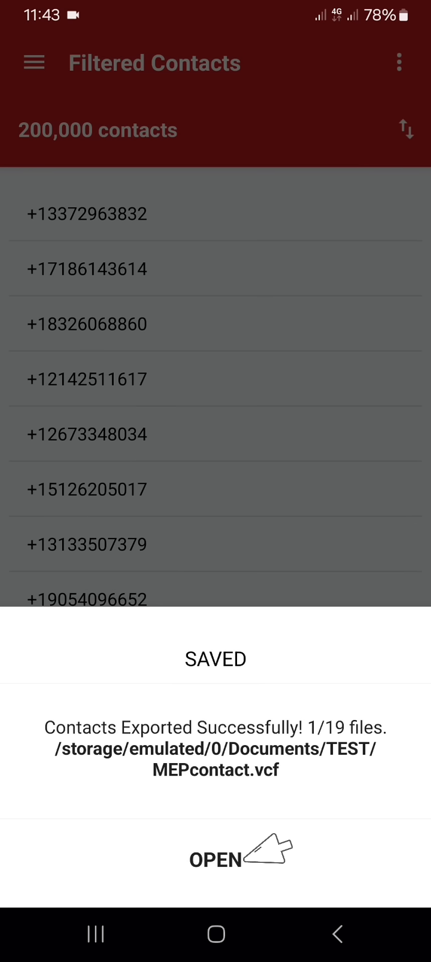
left_click(214, 859)
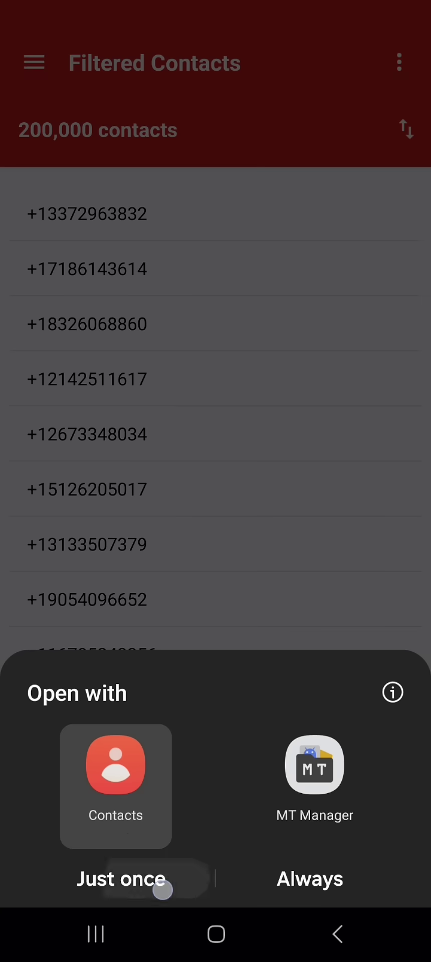
left_click(115, 879)
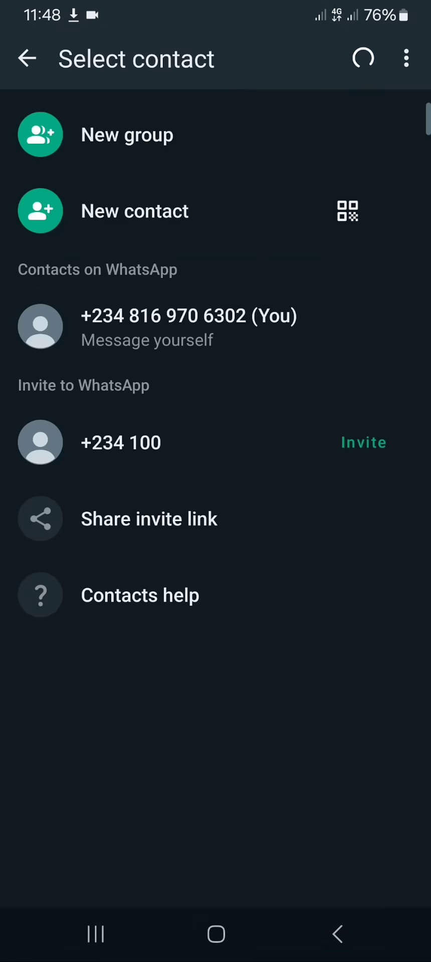
Step: Refresh WhatsApp's contacts to 10328 entries and scroll through the Unknown-named imports
left_click(405, 58)
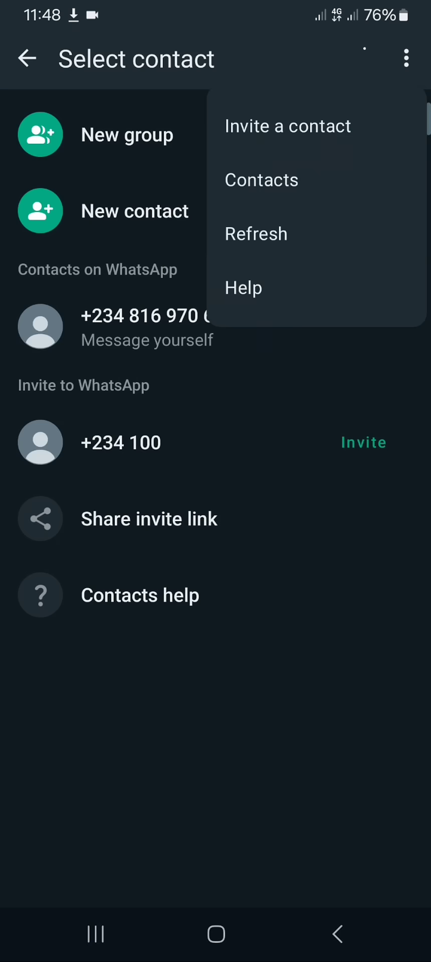
left_click(255, 233)
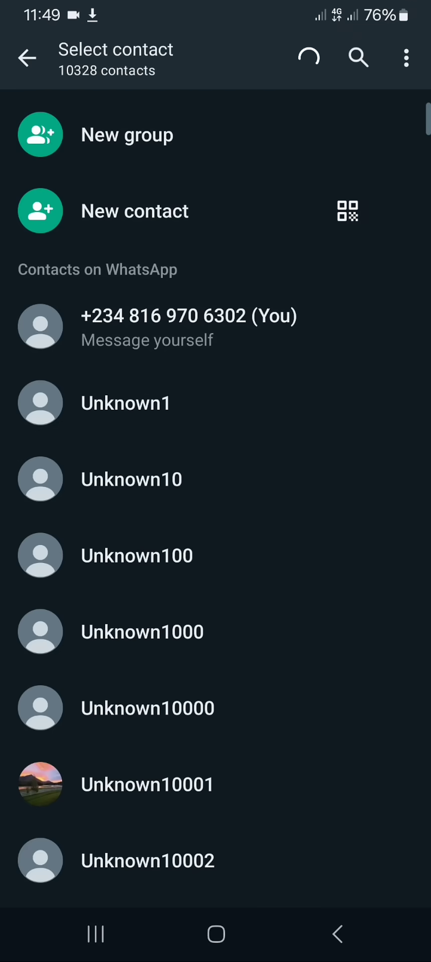
scroll("down", 3)
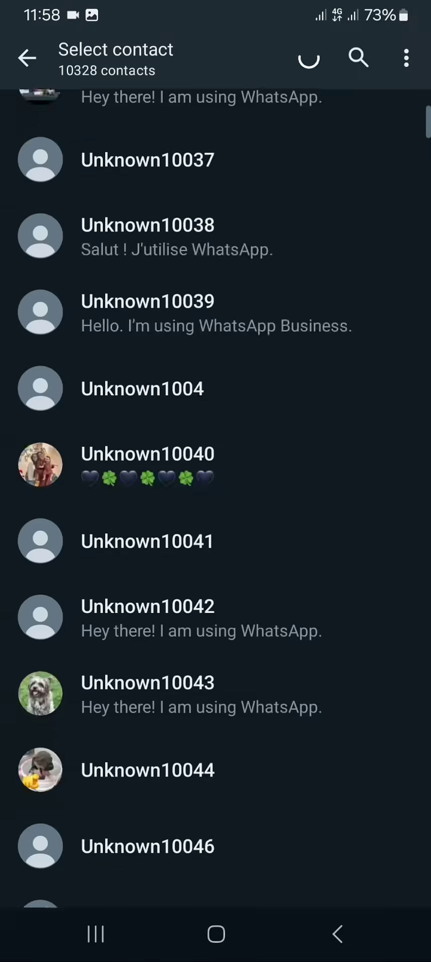
scroll("down", 3)
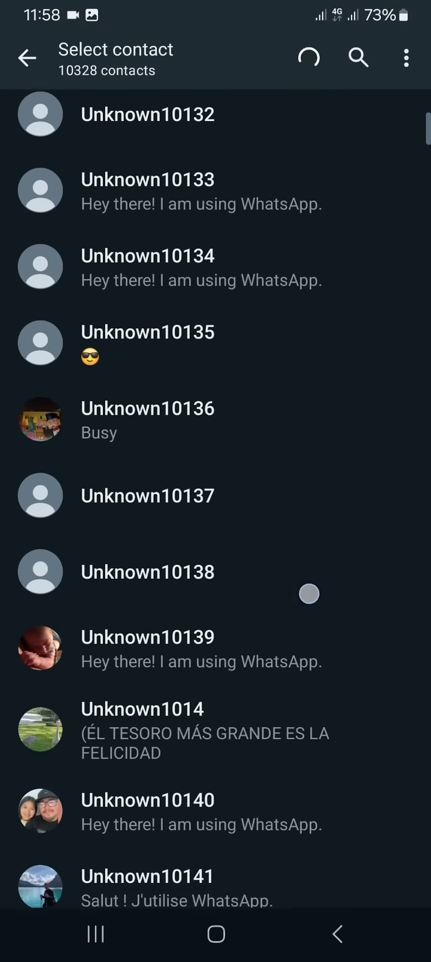
scroll("down", 3)
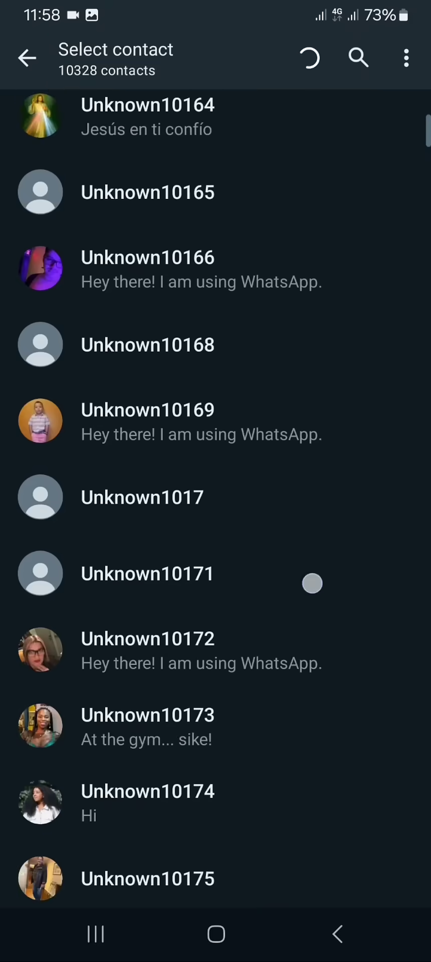